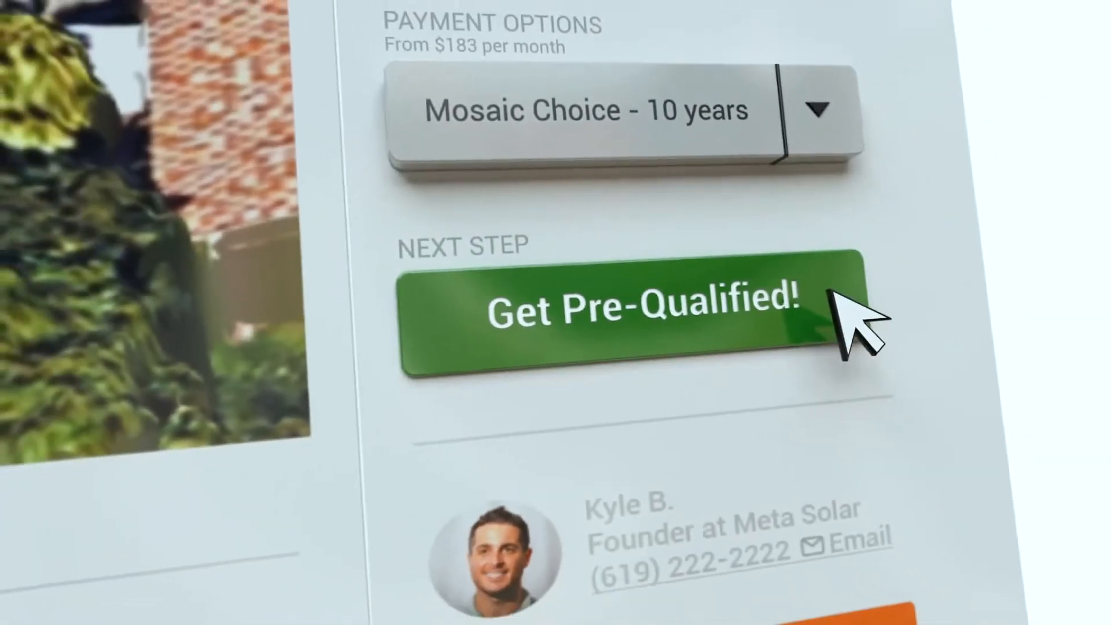
- Get pre-qualified, acknowledge payment terms and sign the installation contract, then confirm
{"action": "left_click", "coordinate": [638, 312]}
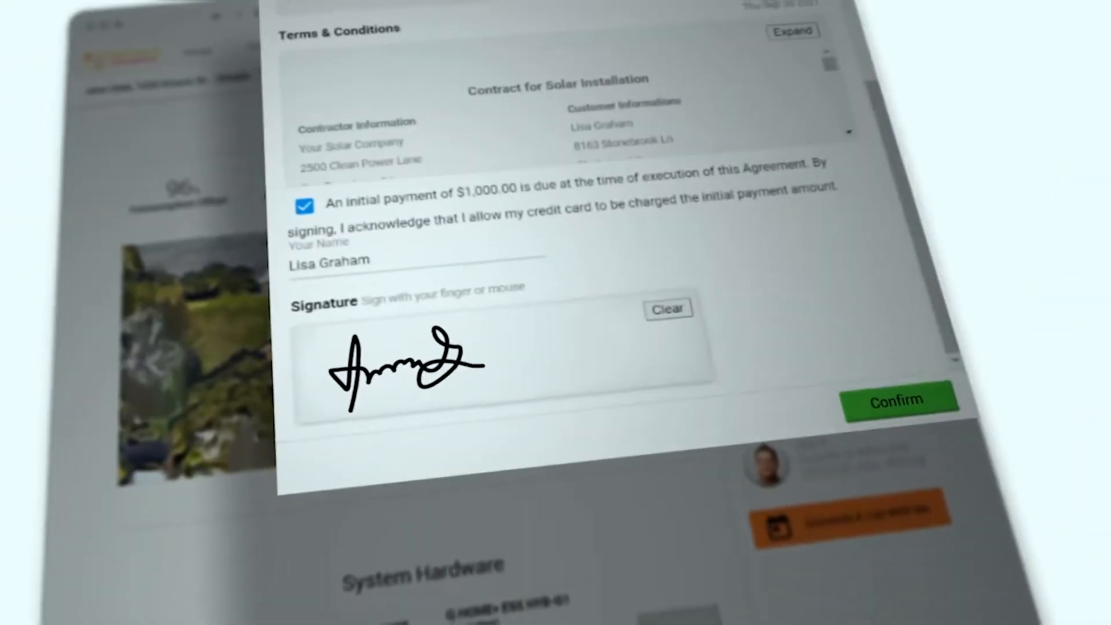
{"action": "left_click", "coordinate": [896, 399]}
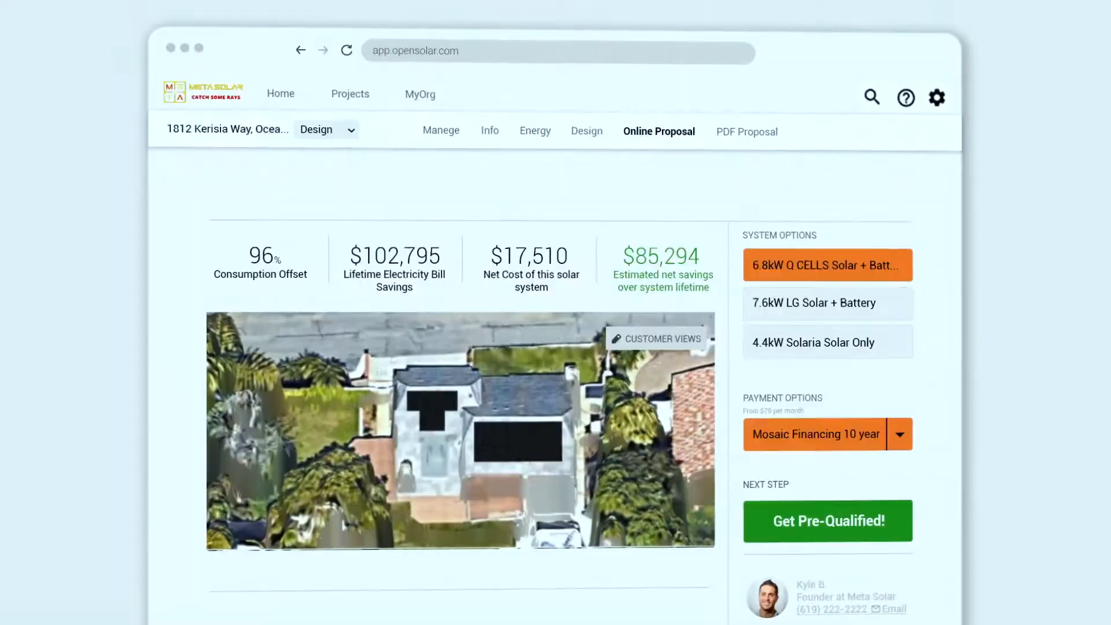
{"action": "left_click", "coordinate": [827, 520]}
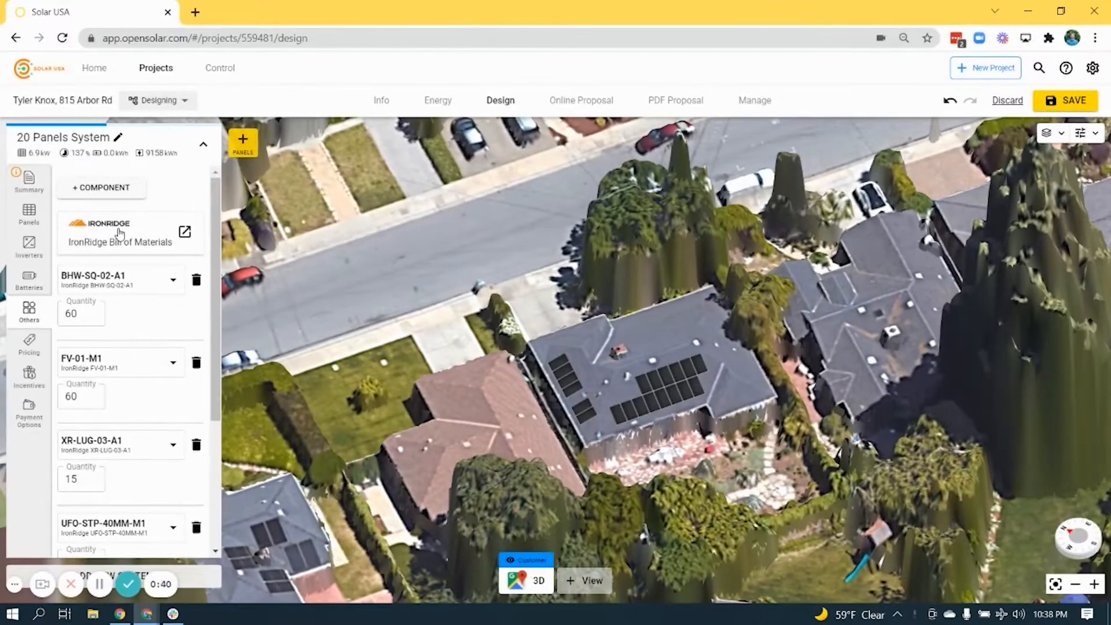
- Add the IronRidge Bill of Materials component to the 20-panel design and reach the Info page
{"action": "left_click", "coordinate": [375, 99]}
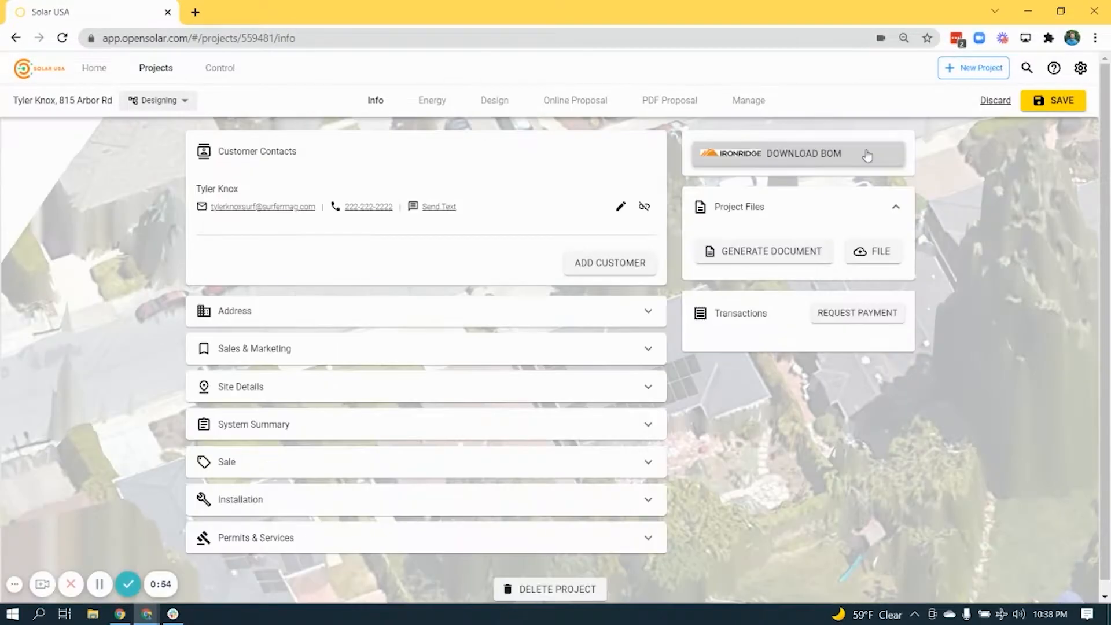
{"action": "left_click", "coordinate": [804, 153]}
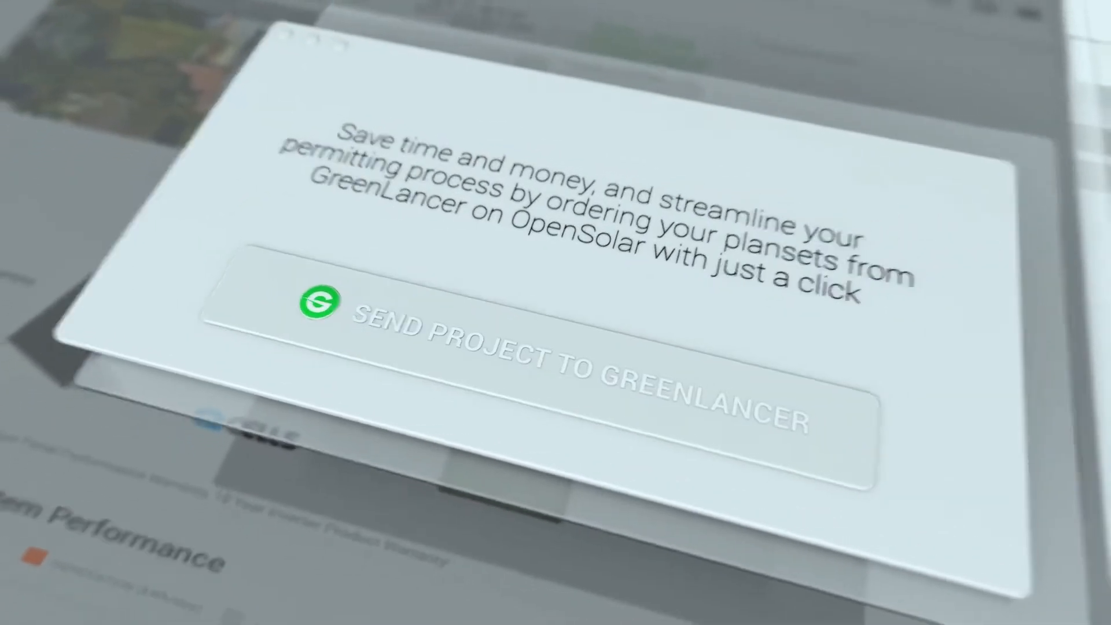
- Send the project to GreenLancer with both G & A Design permit planset services enabled
{"action": "left_click", "coordinate": [543, 352]}
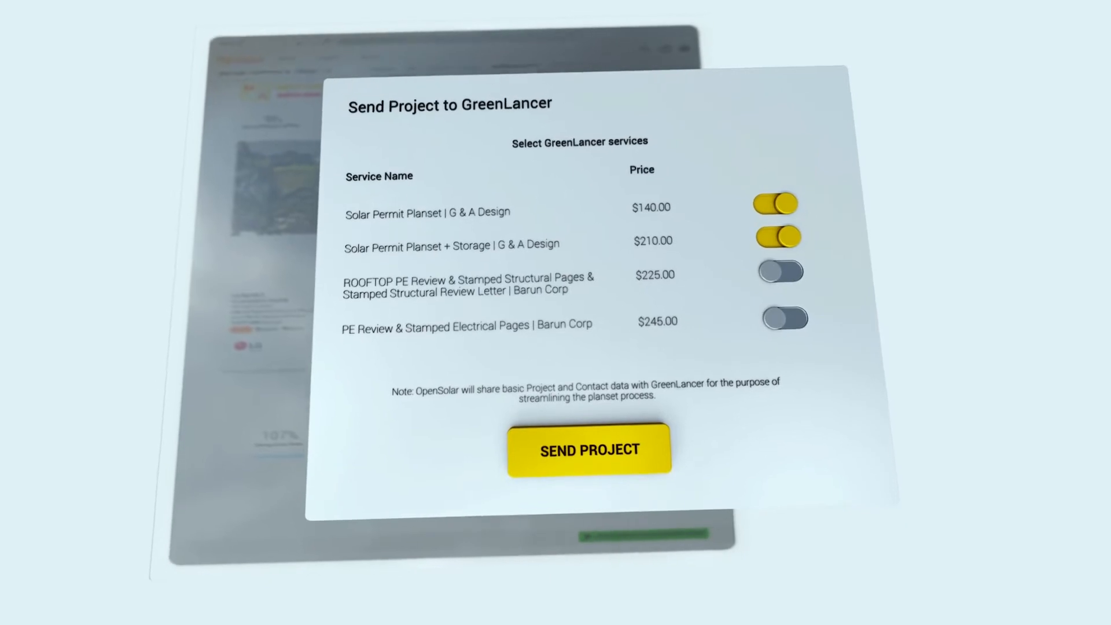
{"action": "left_click", "coordinate": [588, 449]}
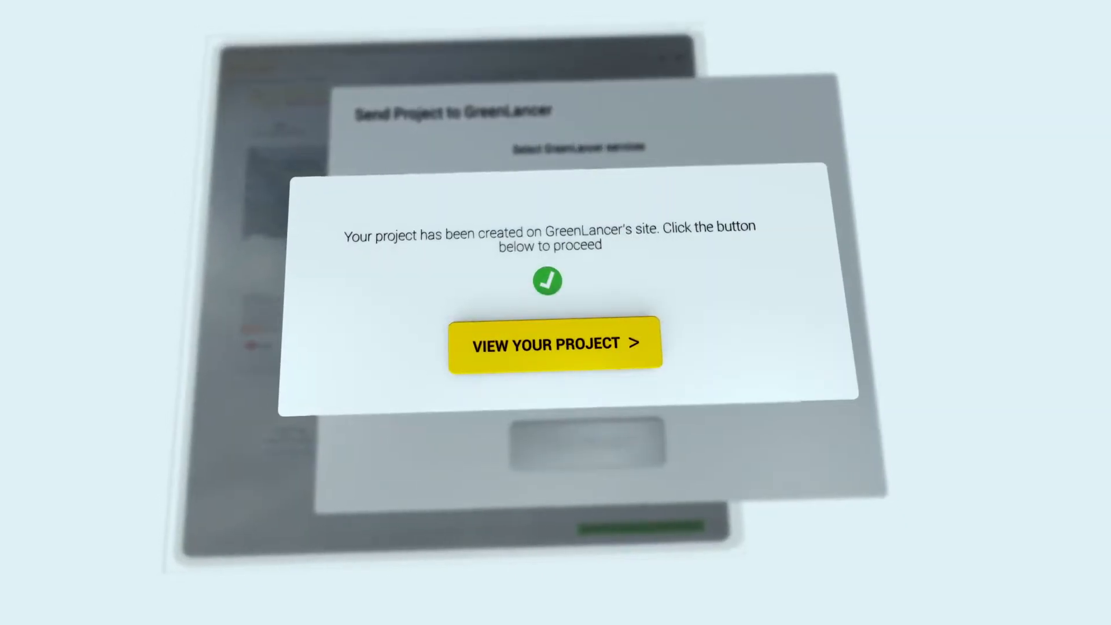
{"action": "left_click", "coordinate": [554, 344]}
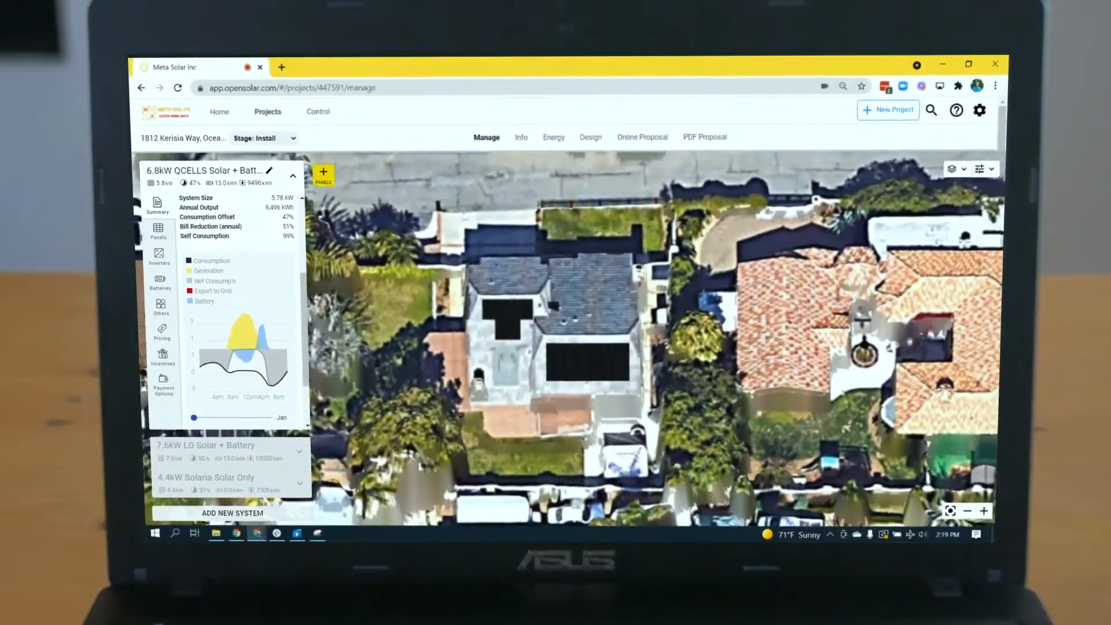
{"action": "left_click", "coordinate": [486, 137]}
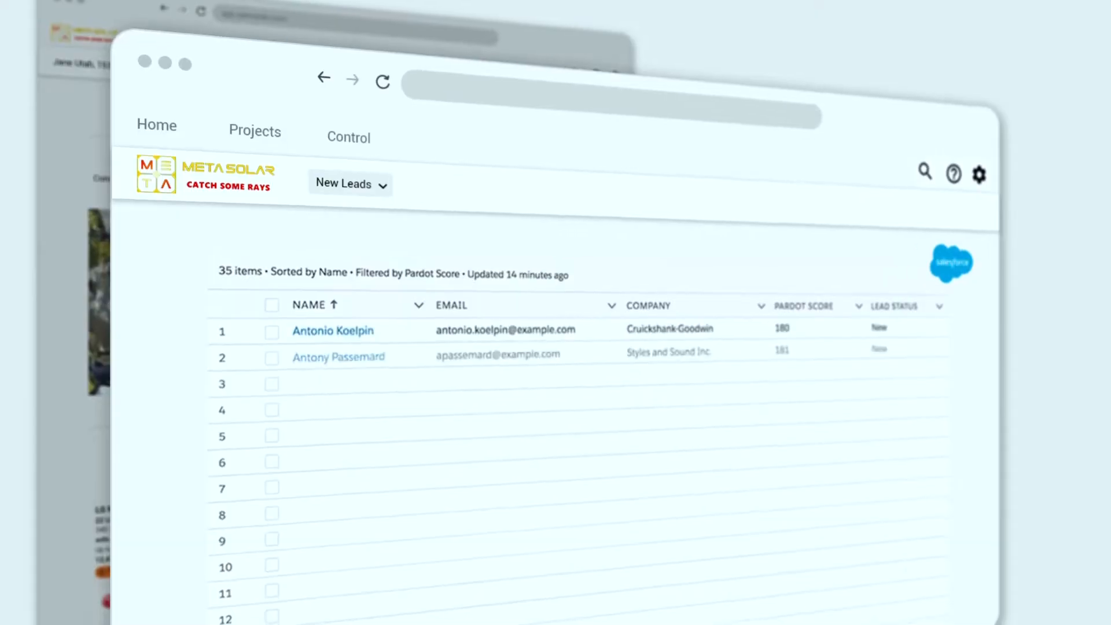
- Scroll through the Salesforce New Leads list sorted by name and filtered by Pardot score
{"action": "scroll", "scroll_direction": "down", "scroll_amount": 3}
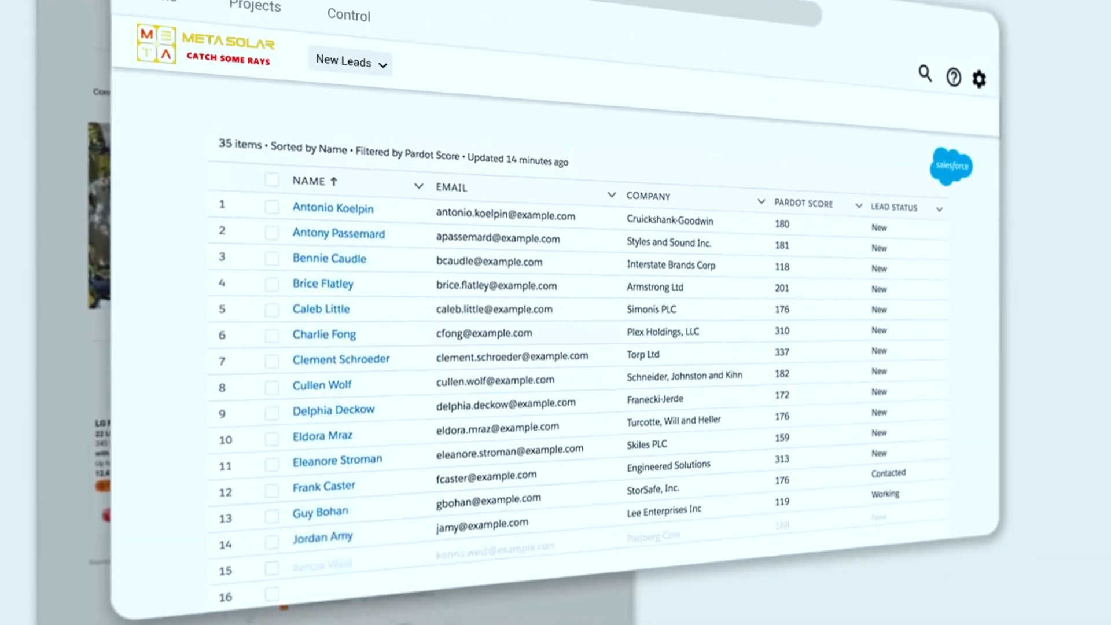